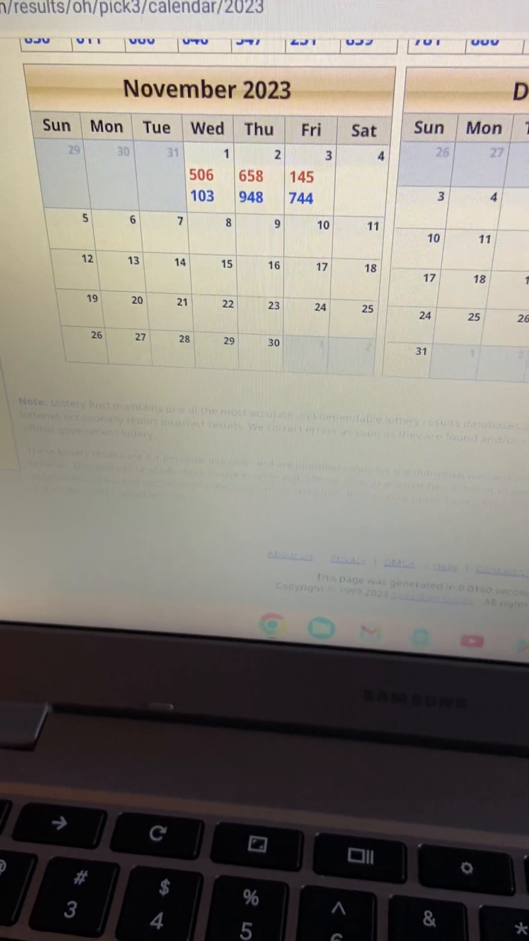
scroll("down", 3)
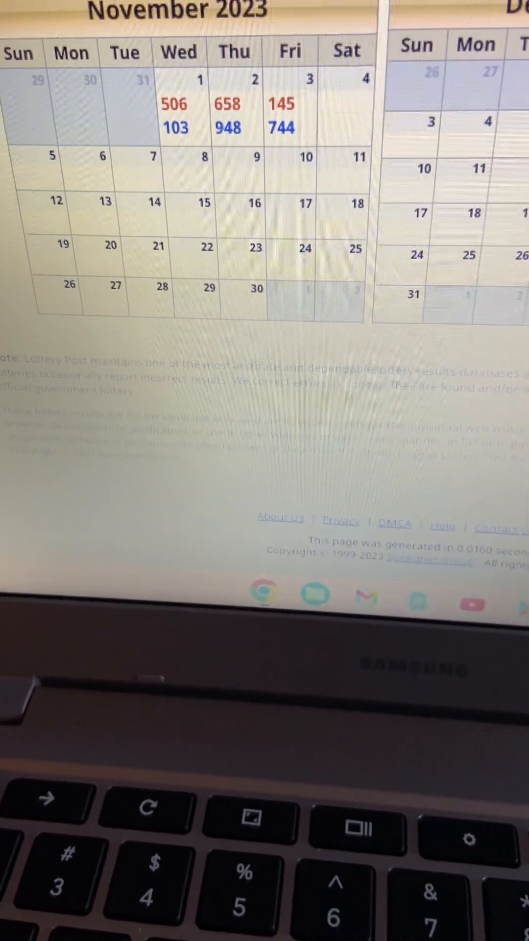